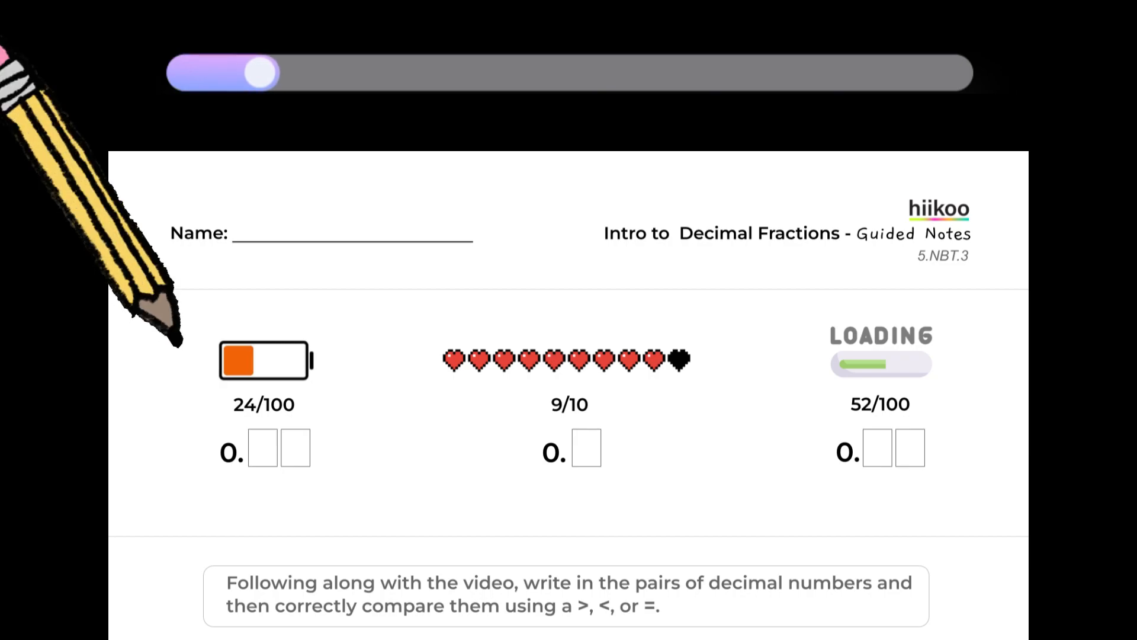
left_click_drag(258, 72, 319, 72)
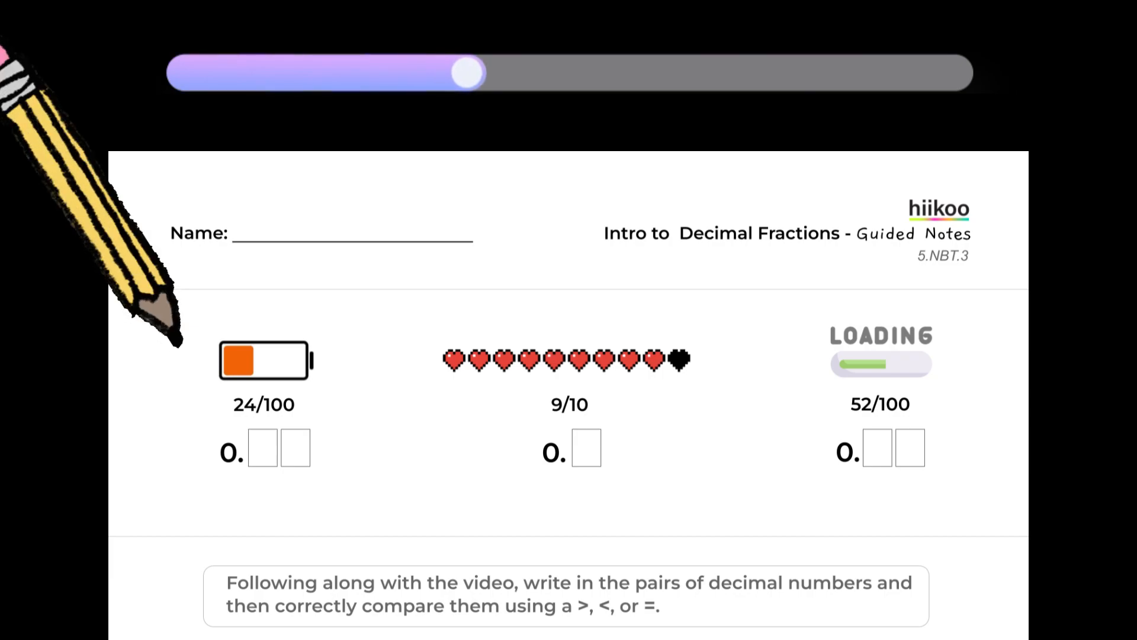
left_click_drag(468, 72, 552, 72)
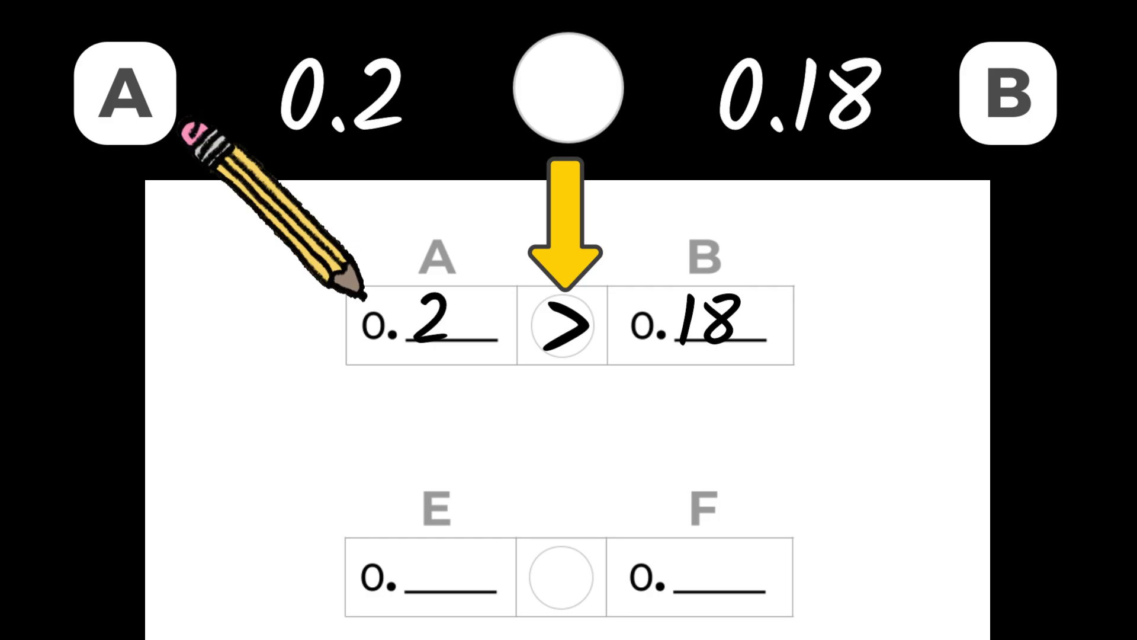
left_click(560, 325)
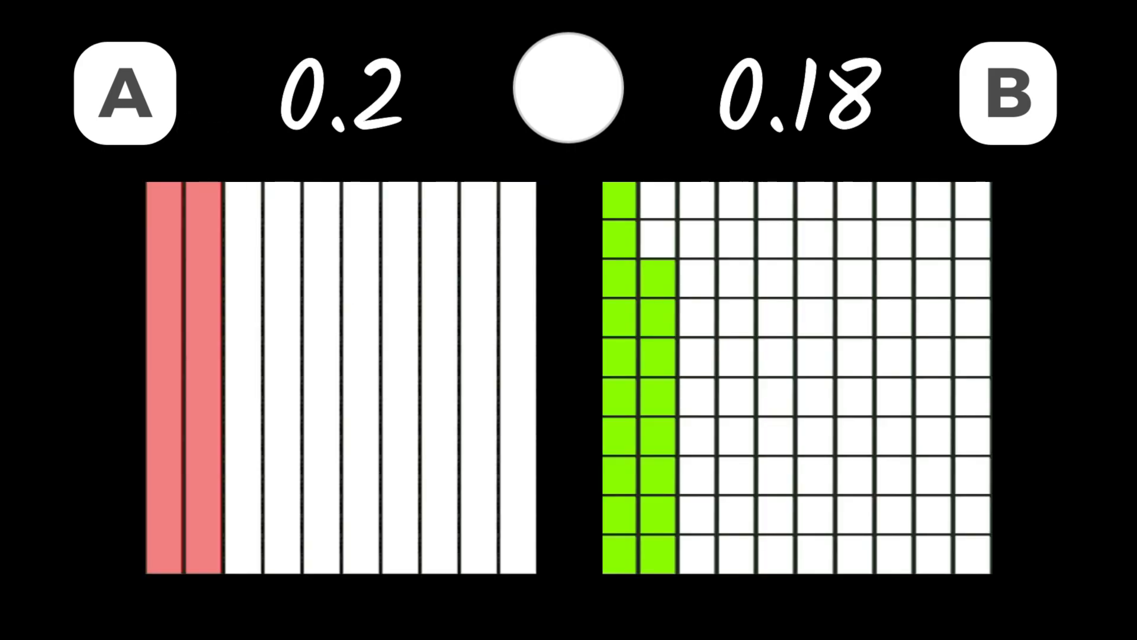
left_click(568, 89)
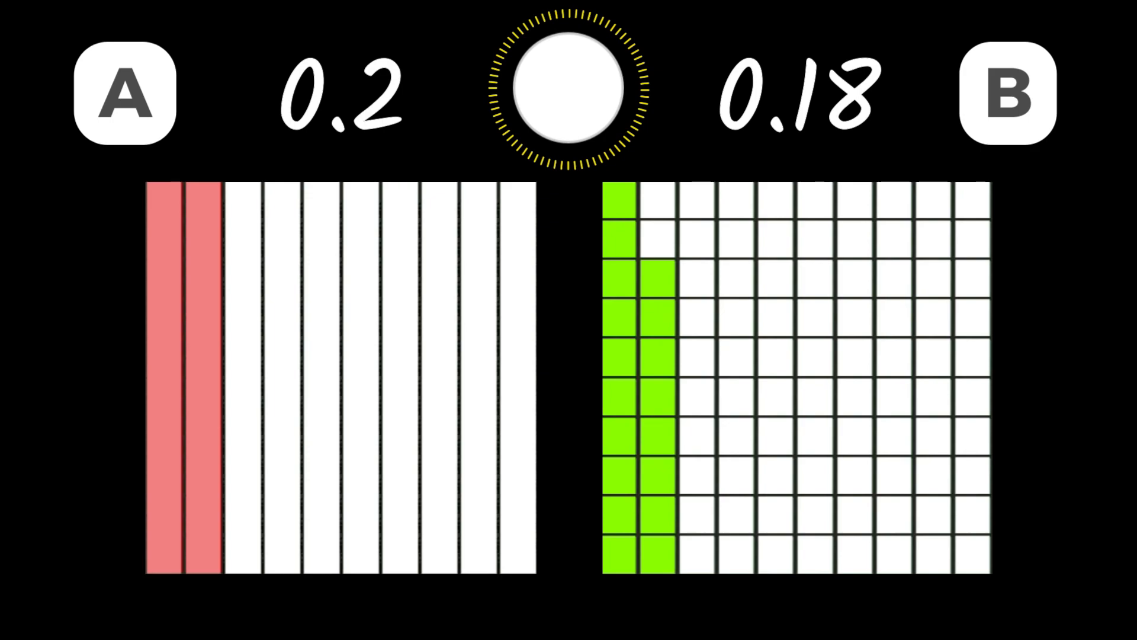
left_click(568, 89)
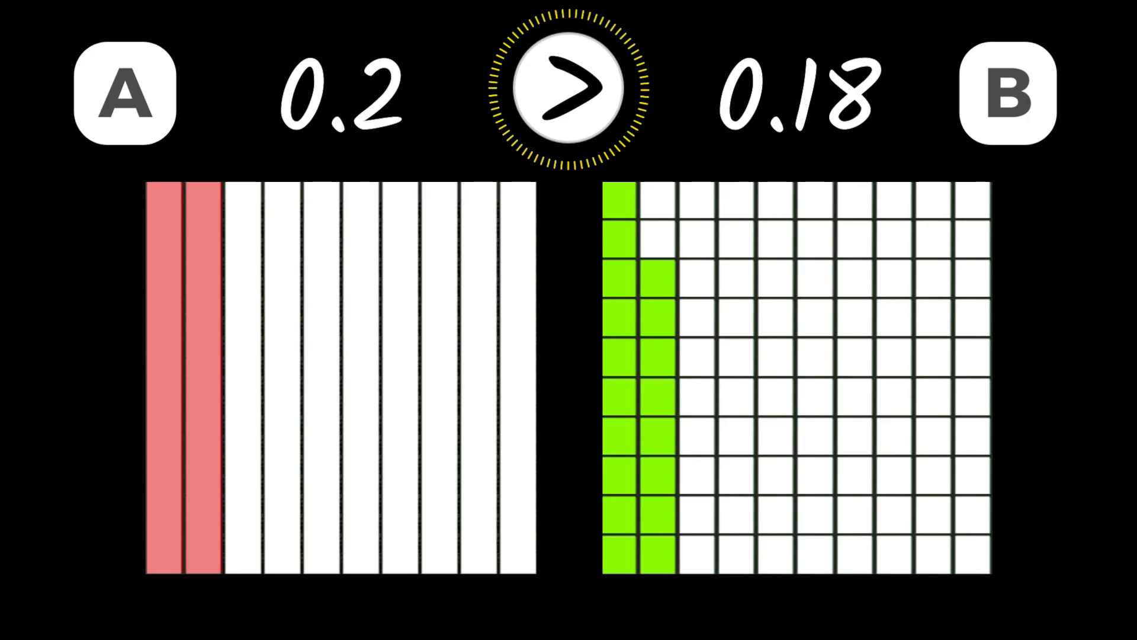
left_click(578, 89)
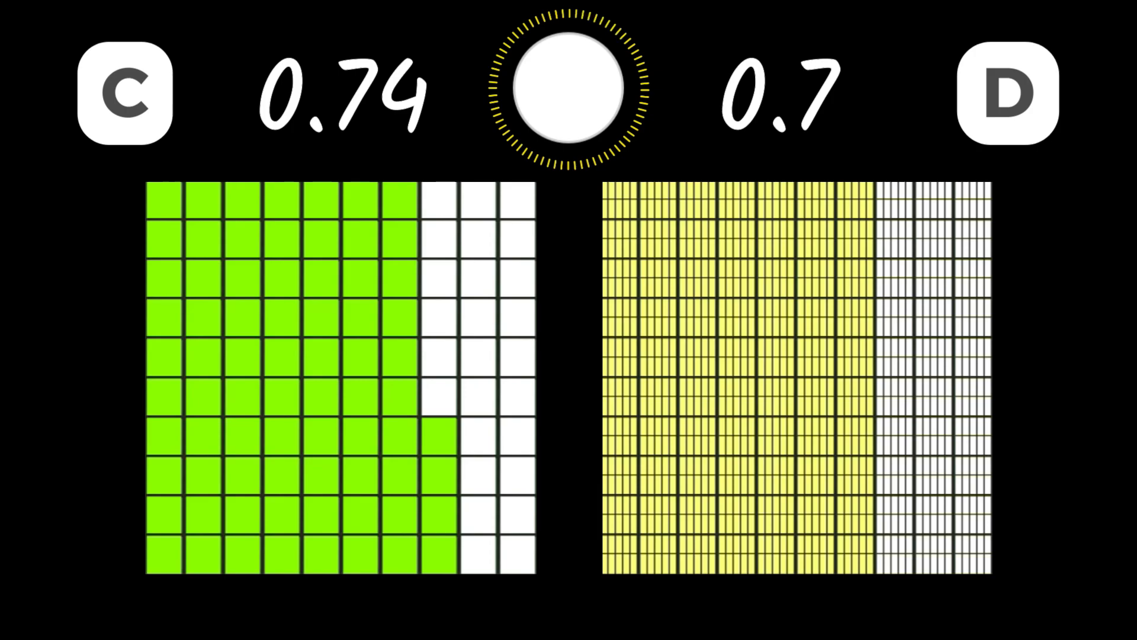
left_click(568, 90)
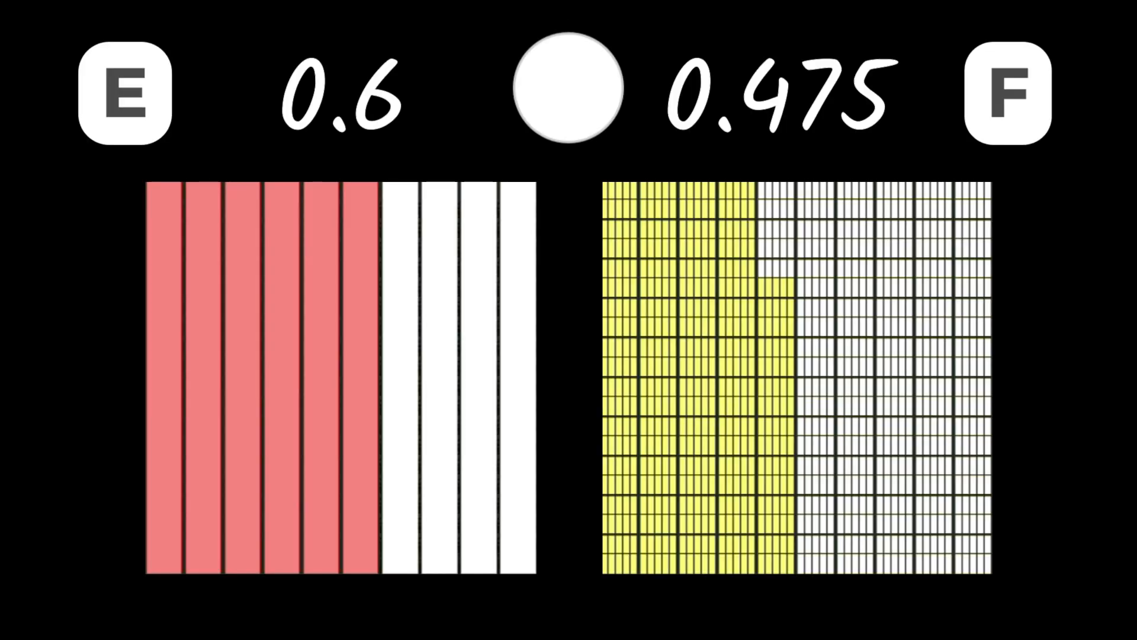
left_click(570, 90)
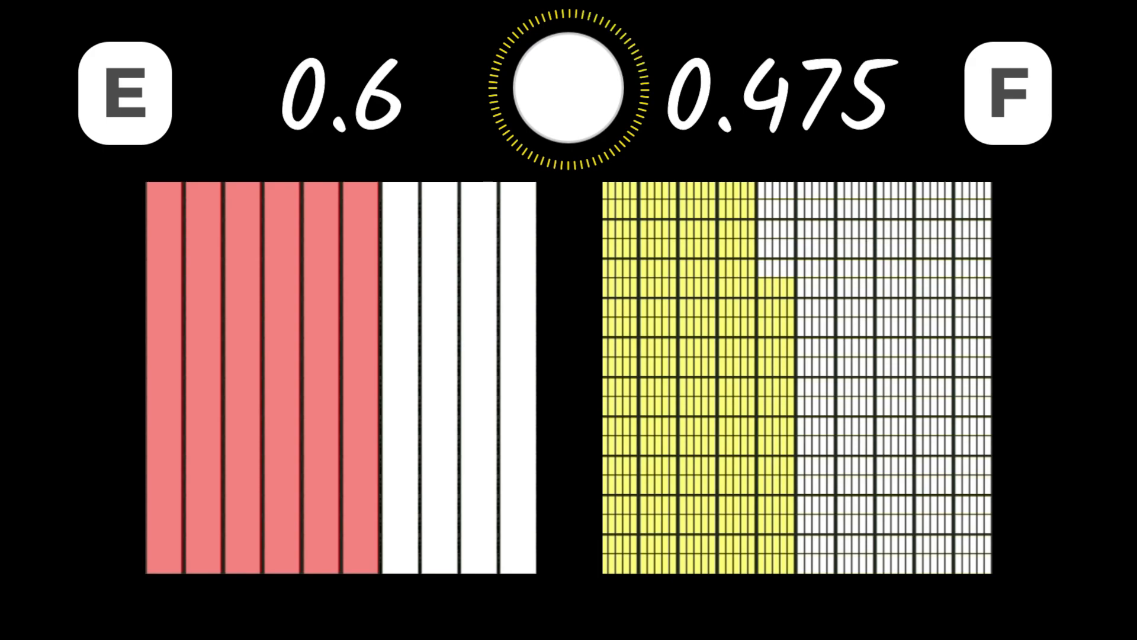
left_click(570, 88)
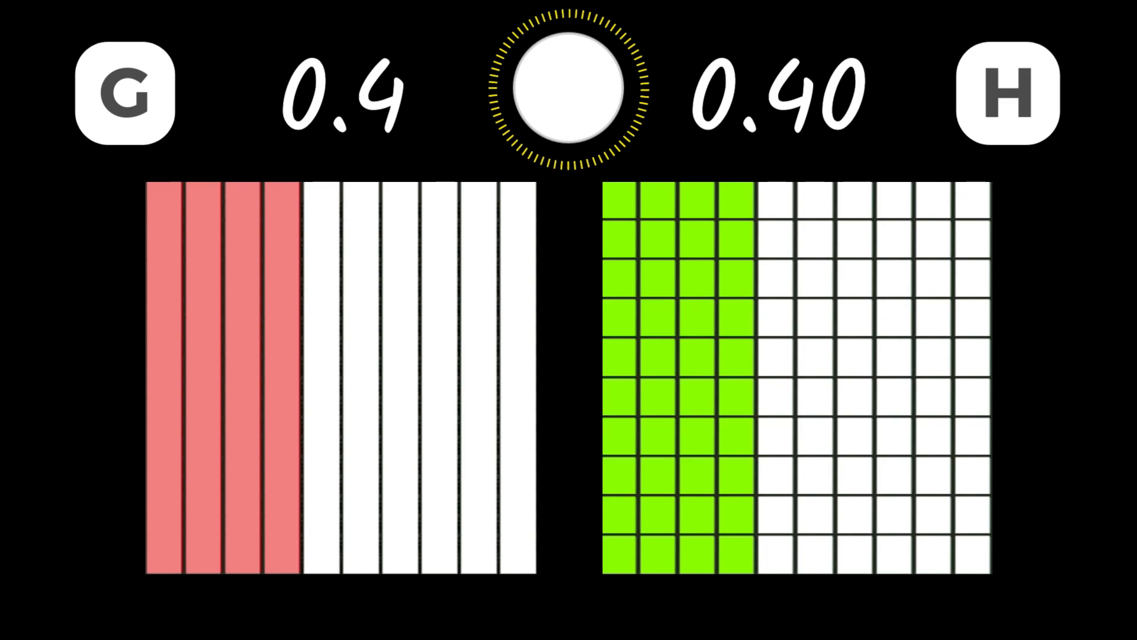
left_click(570, 88)
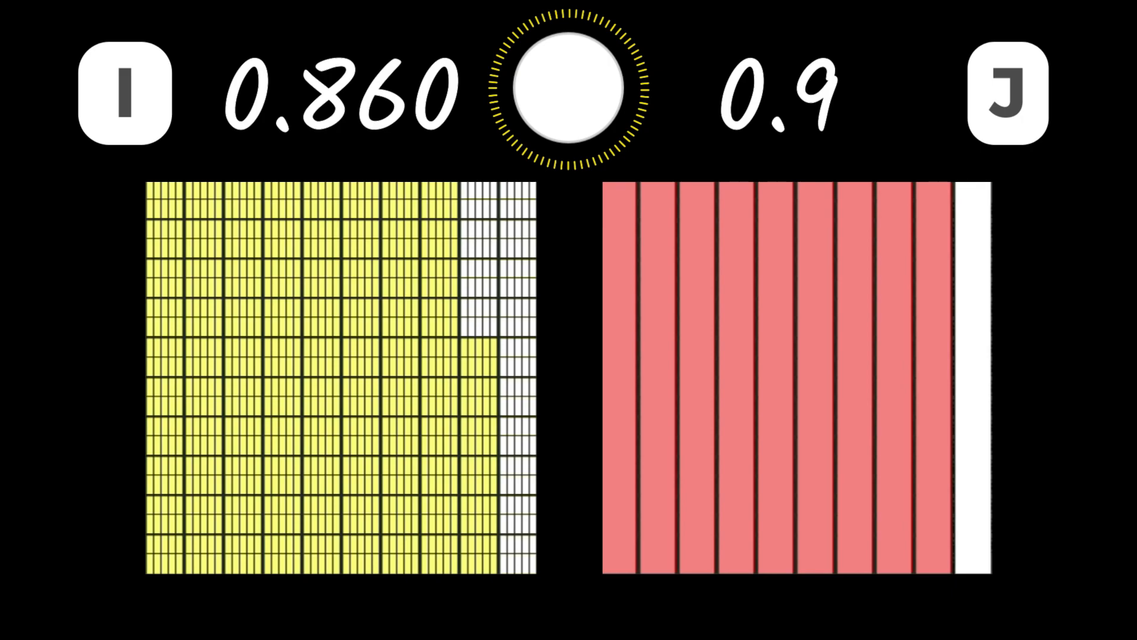
left_click(567, 88)
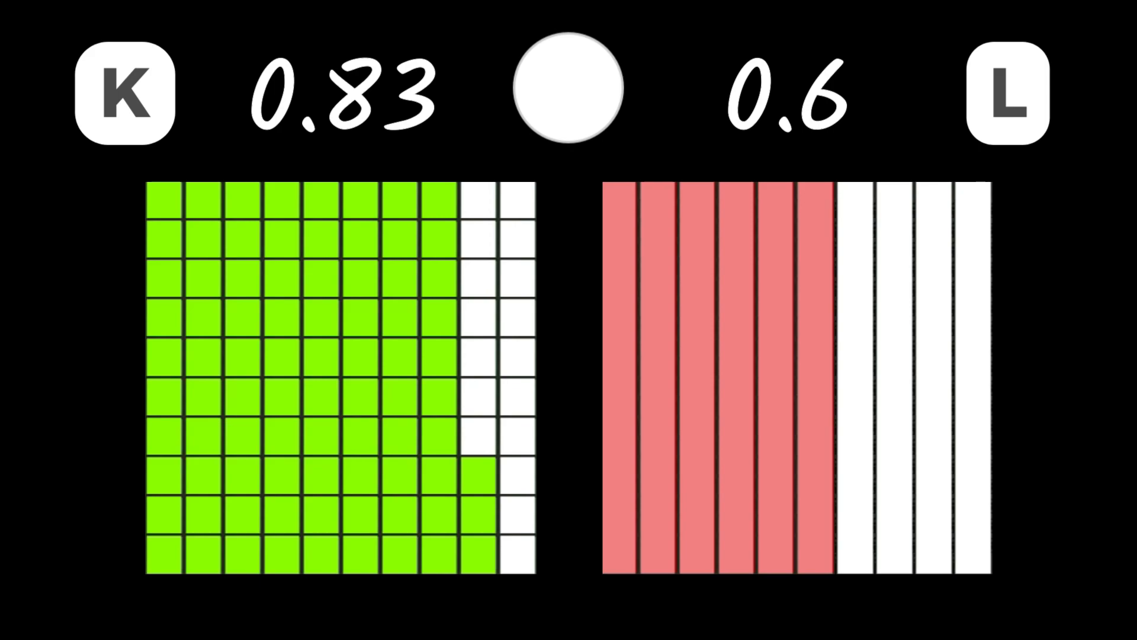
left_click(568, 89)
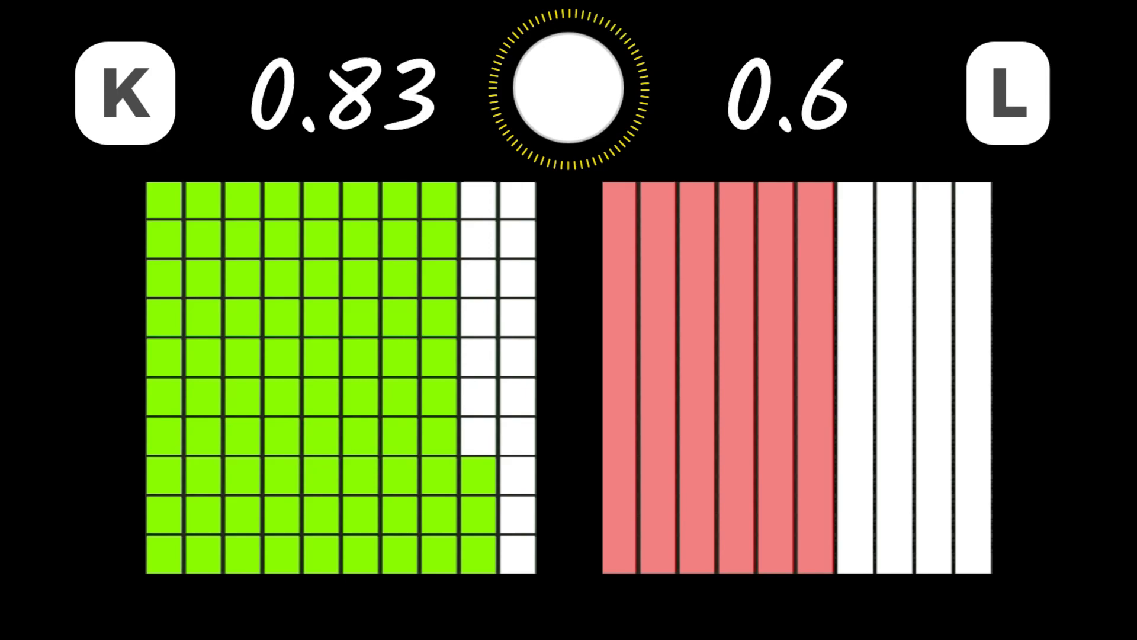
left_click(569, 89)
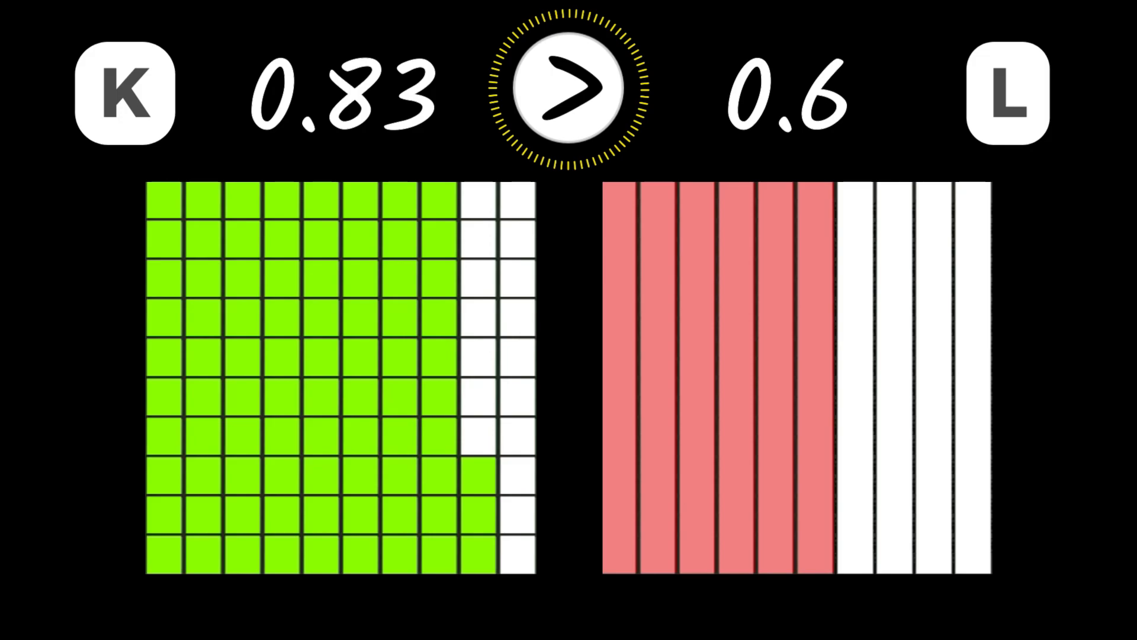
left_click(568, 90)
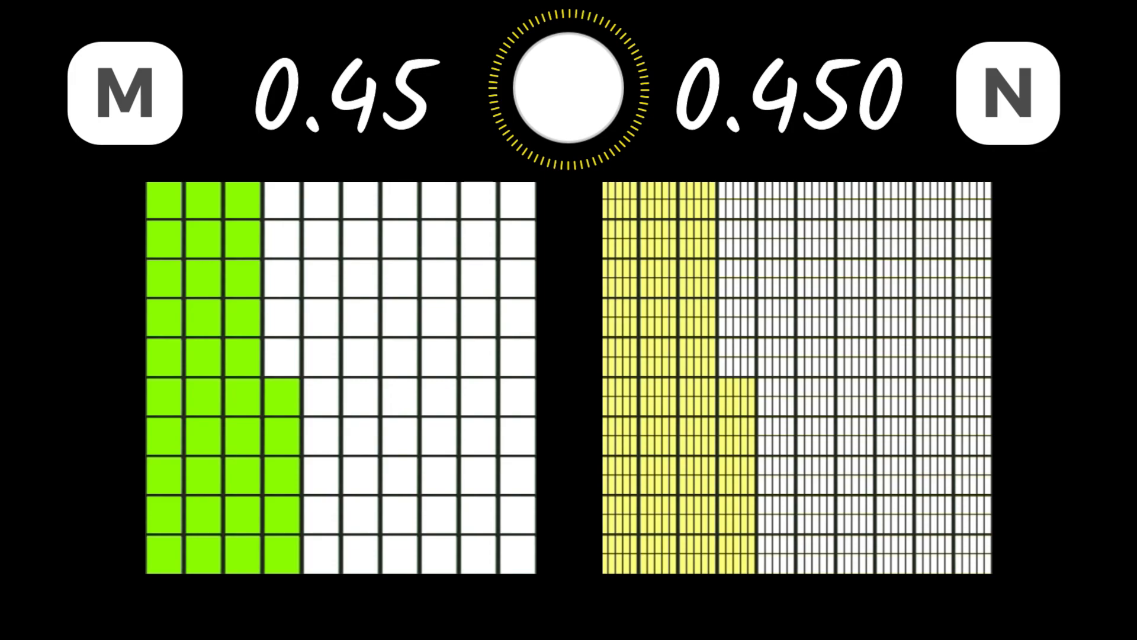
left_click(568, 89)
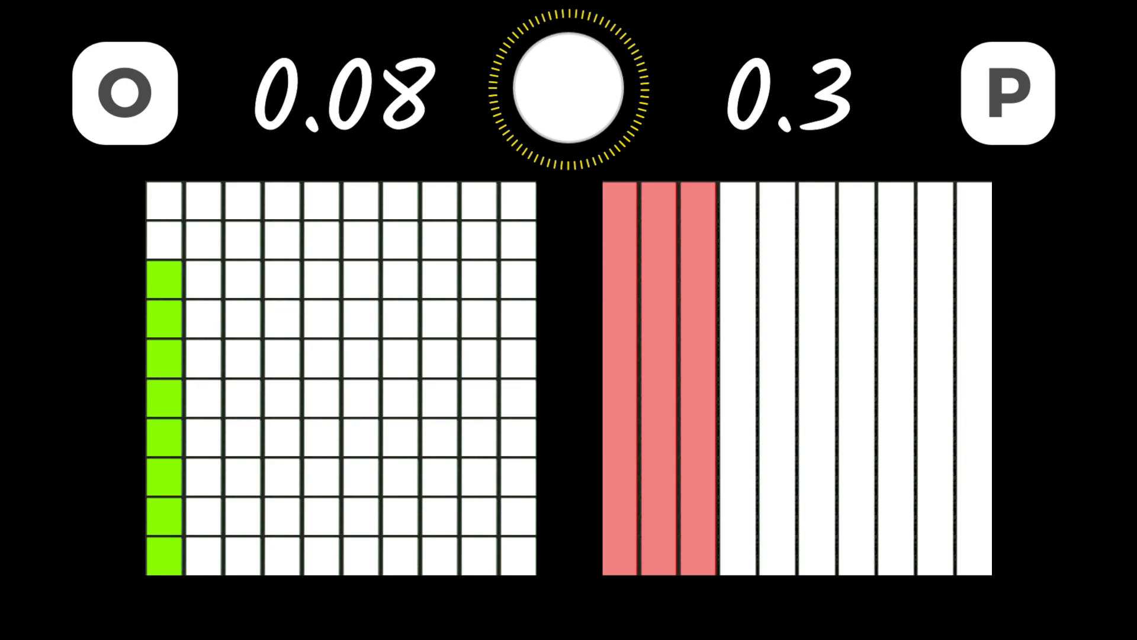
left_click(569, 89)
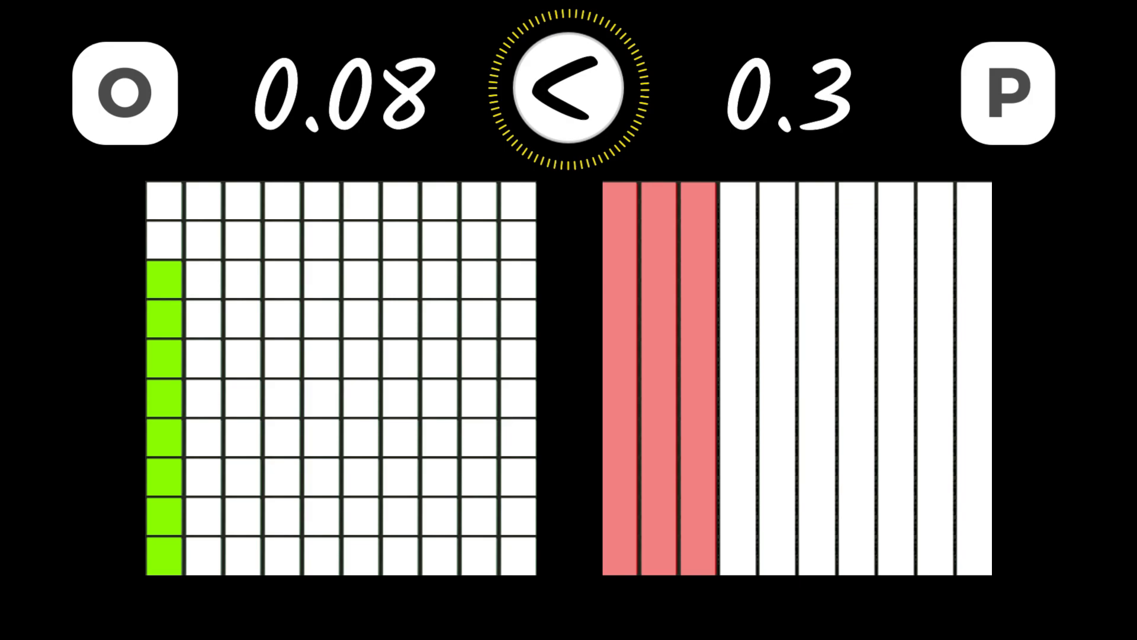